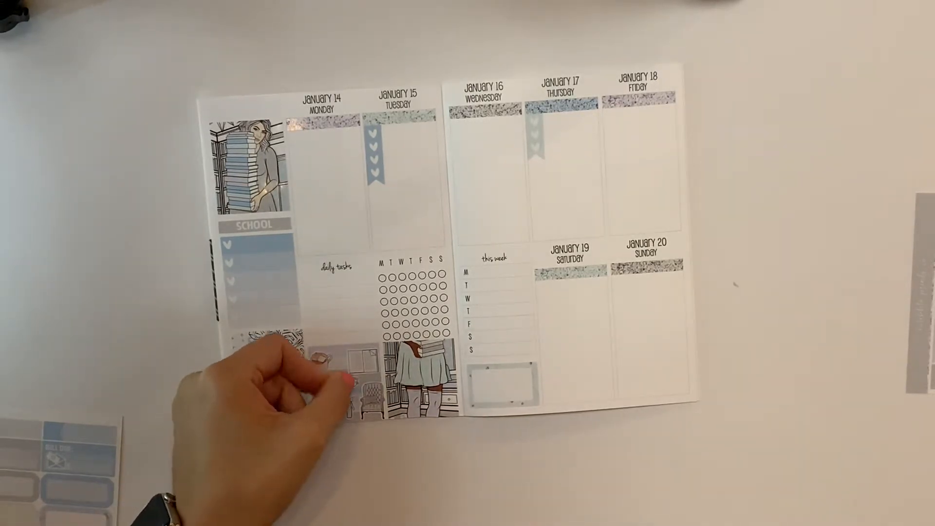
Press the desk-scene and patterned full-box stickers into the bottom-left boxes of the spread.
left_click(269, 370)
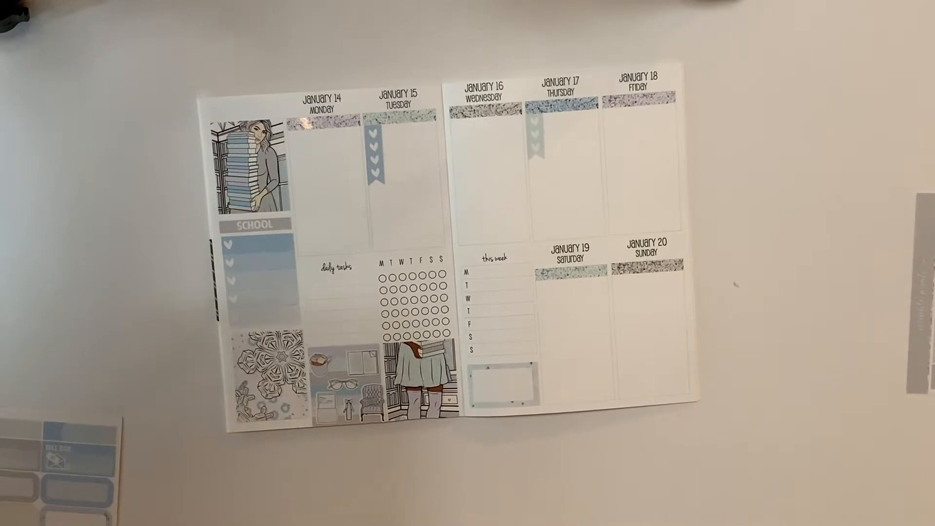